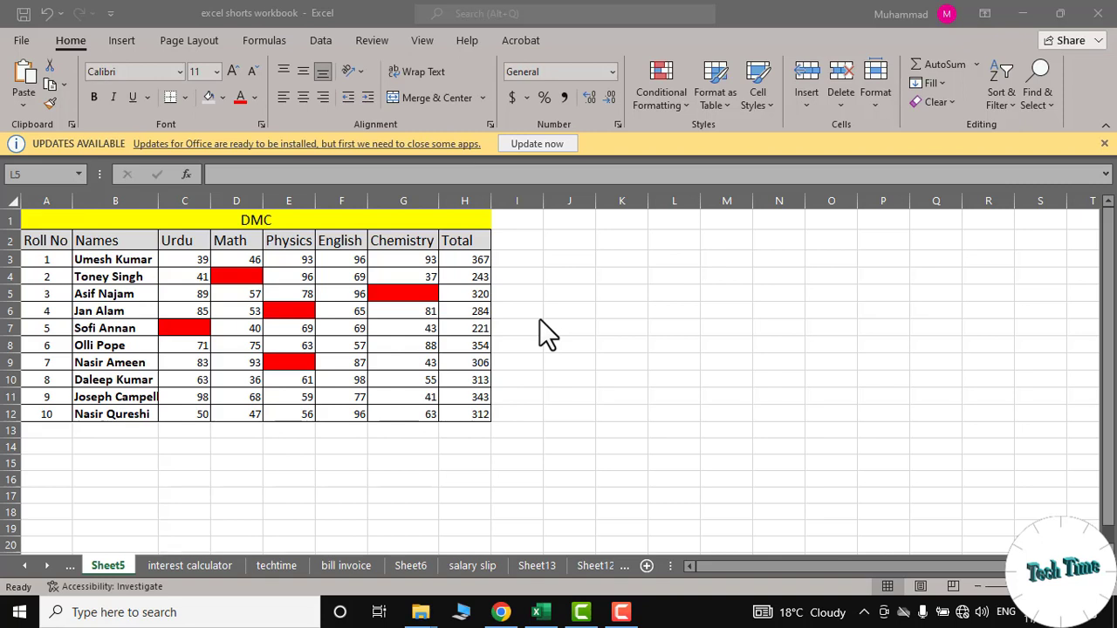
mouse_move(196, 300)
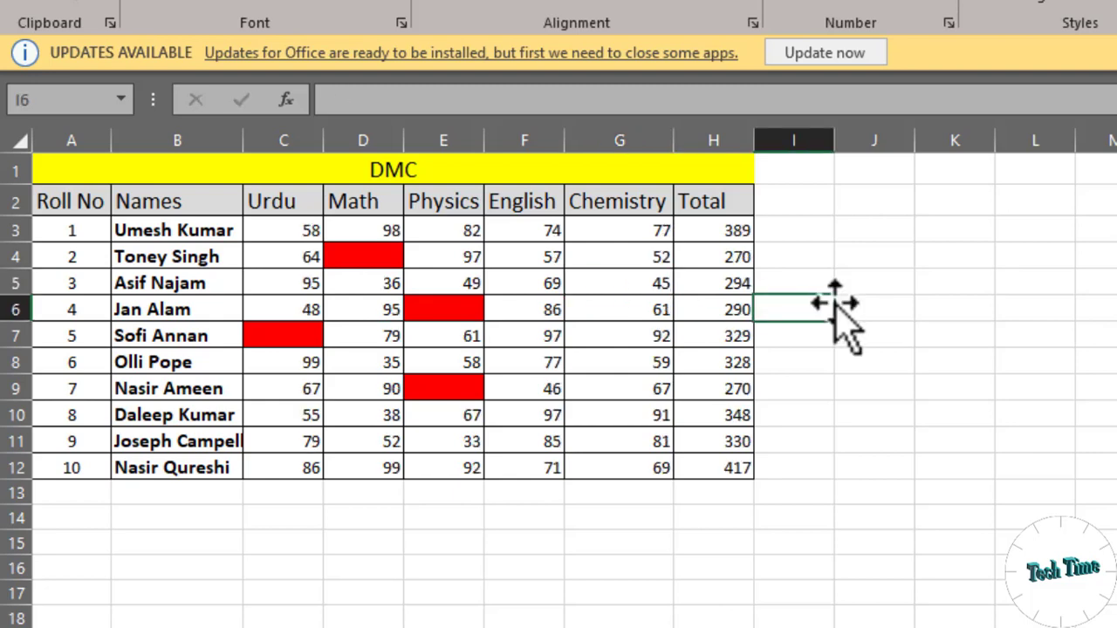
mouse_move(649, 288)
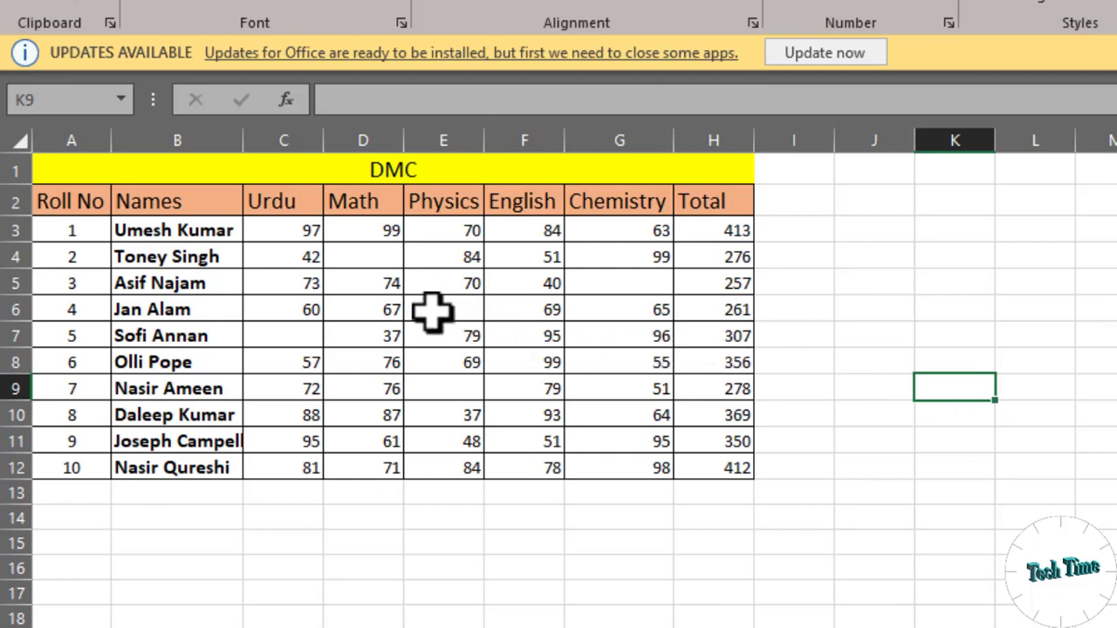
mouse_move(592, 391)
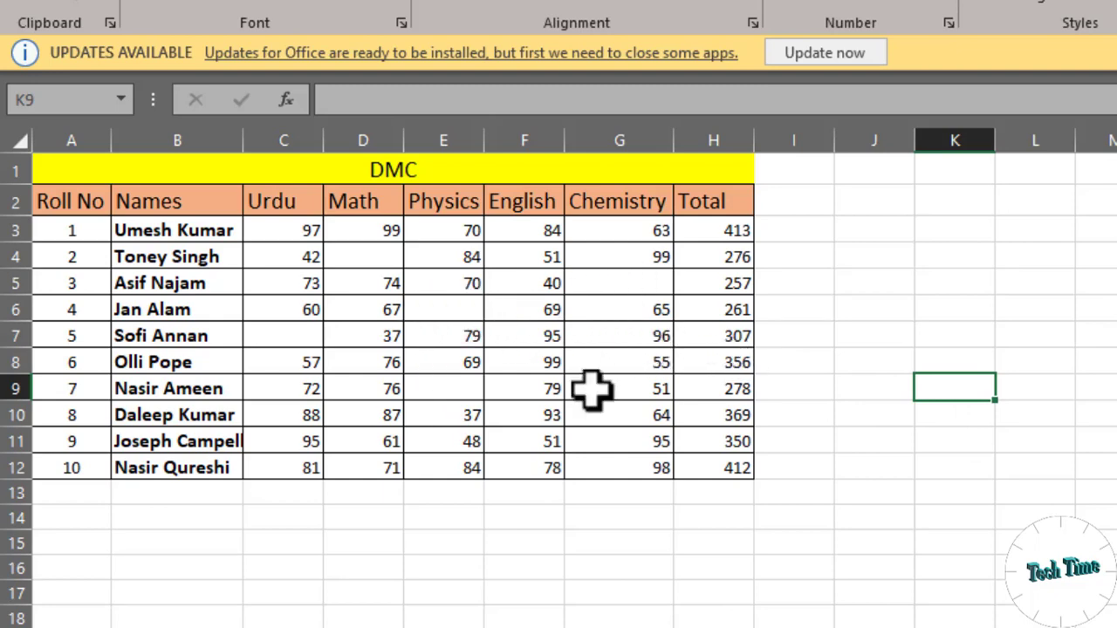
mouse_move(593, 361)
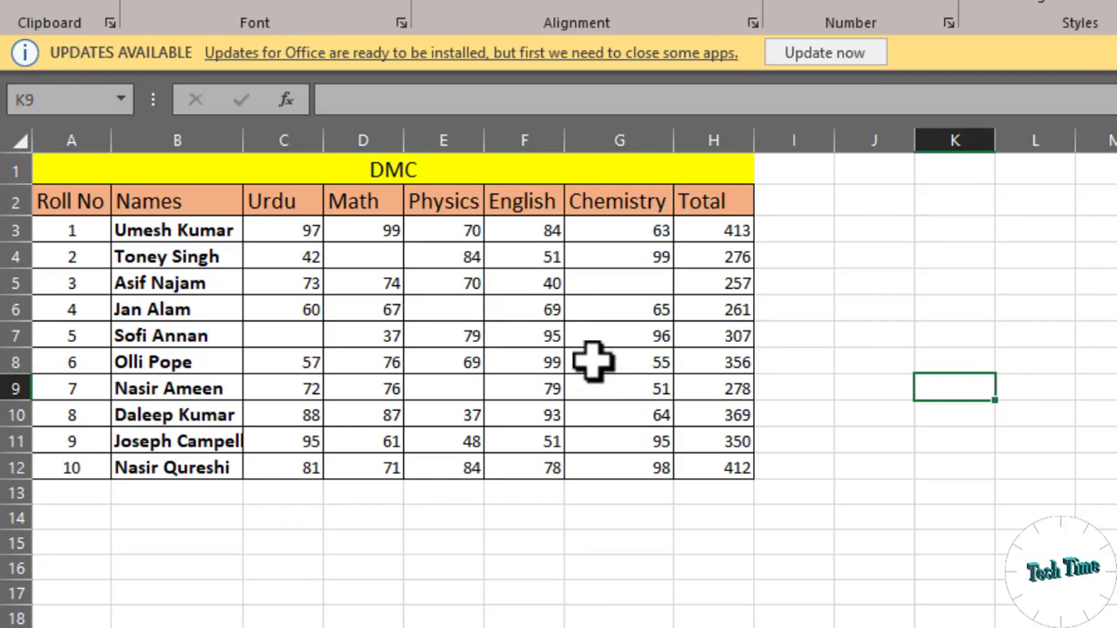
mouse_move(63, 203)
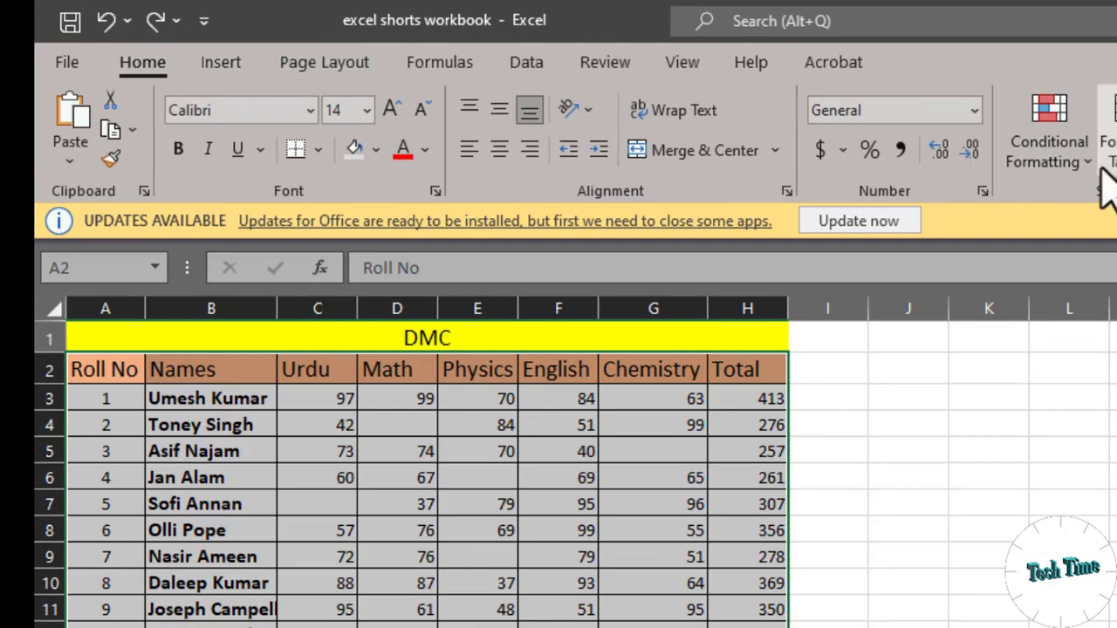
- Start a new conditional formatting rule of type 'Format only cells that contain'
left_click(1051, 140)
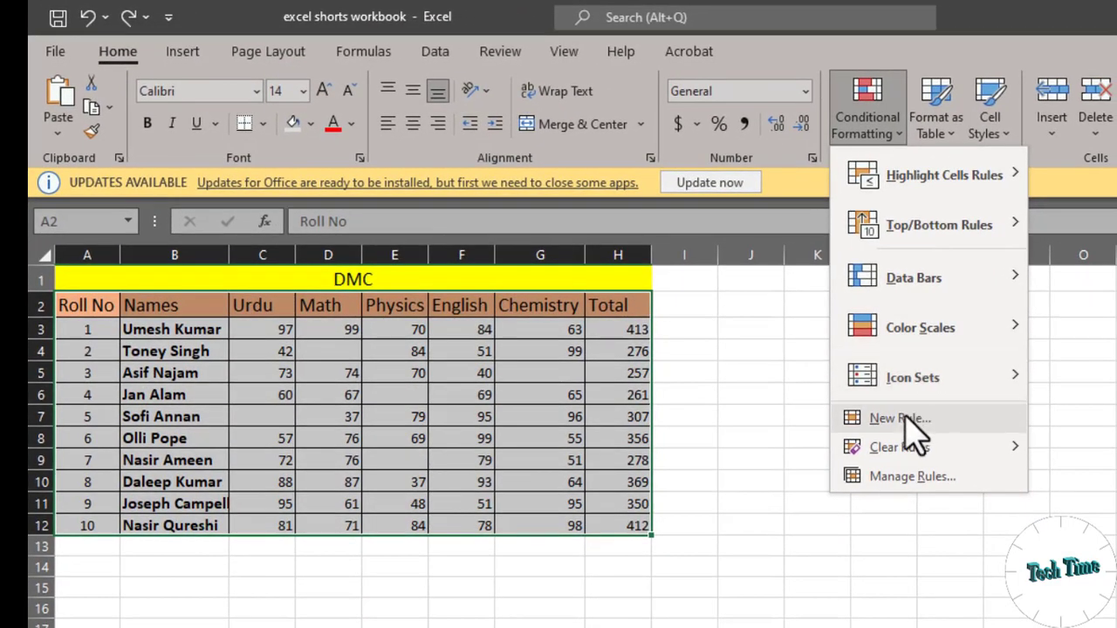
left_click(898, 419)
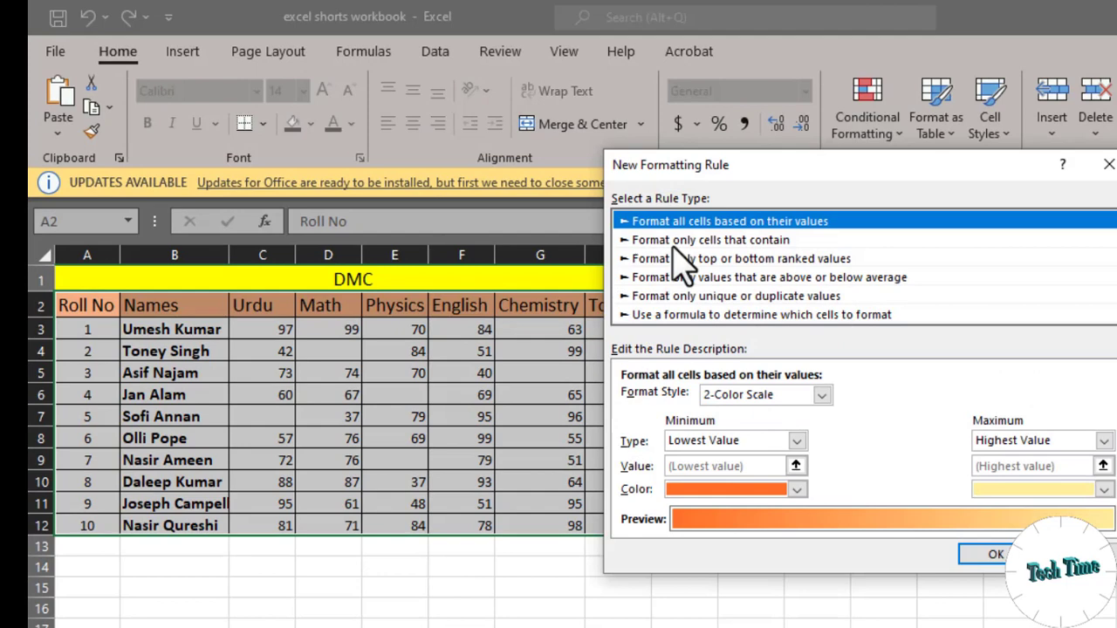
mouse_move(684, 261)
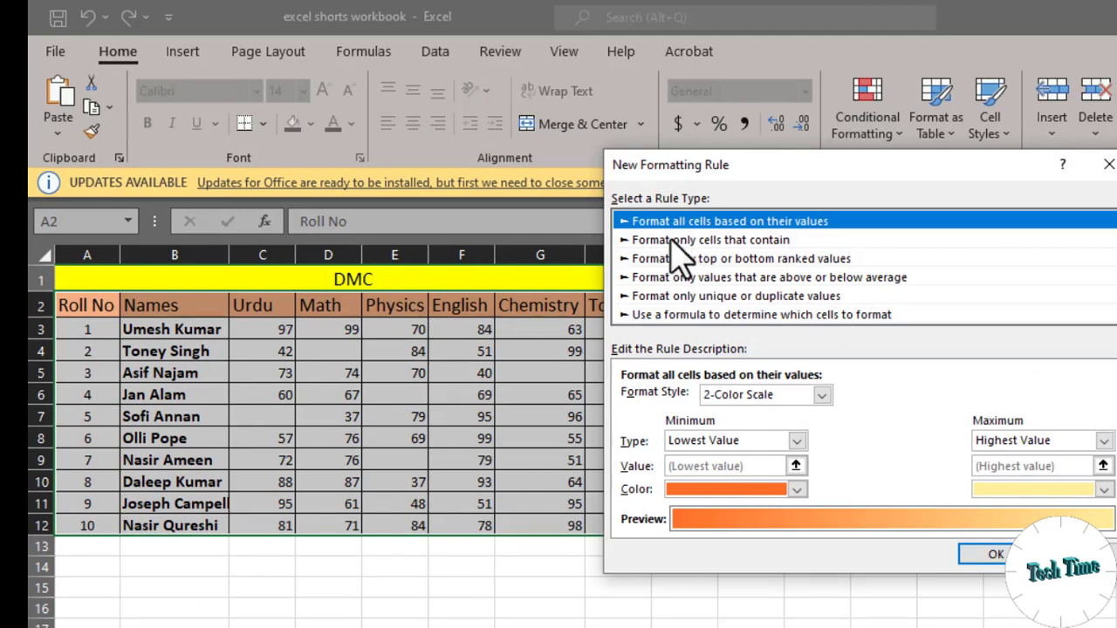
mouse_move(715, 262)
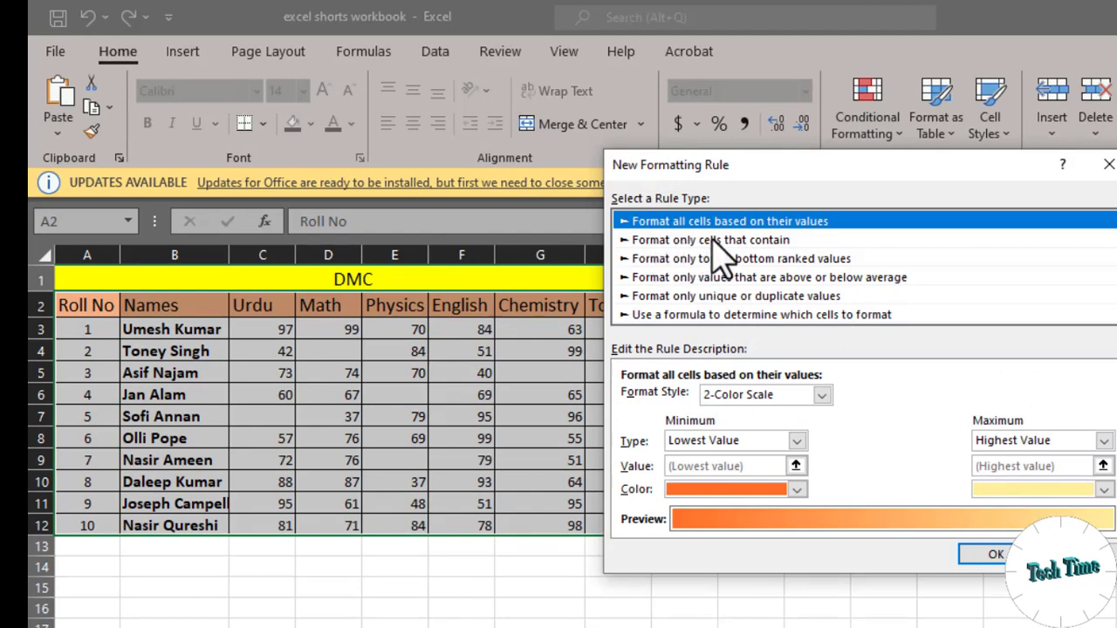
left_click(712, 240)
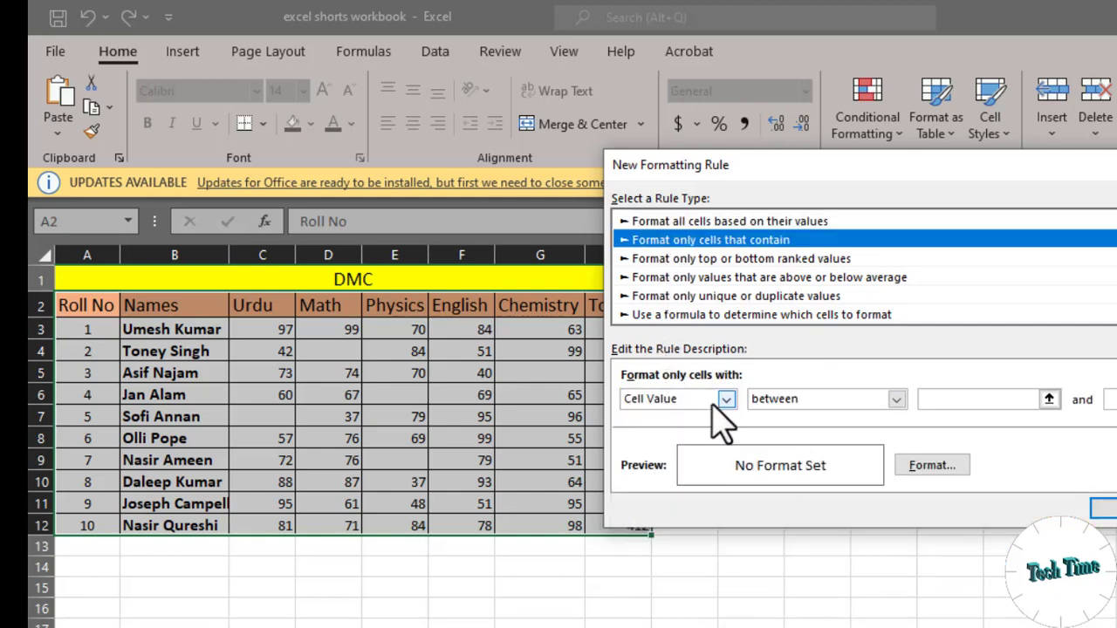
mouse_move(670, 410)
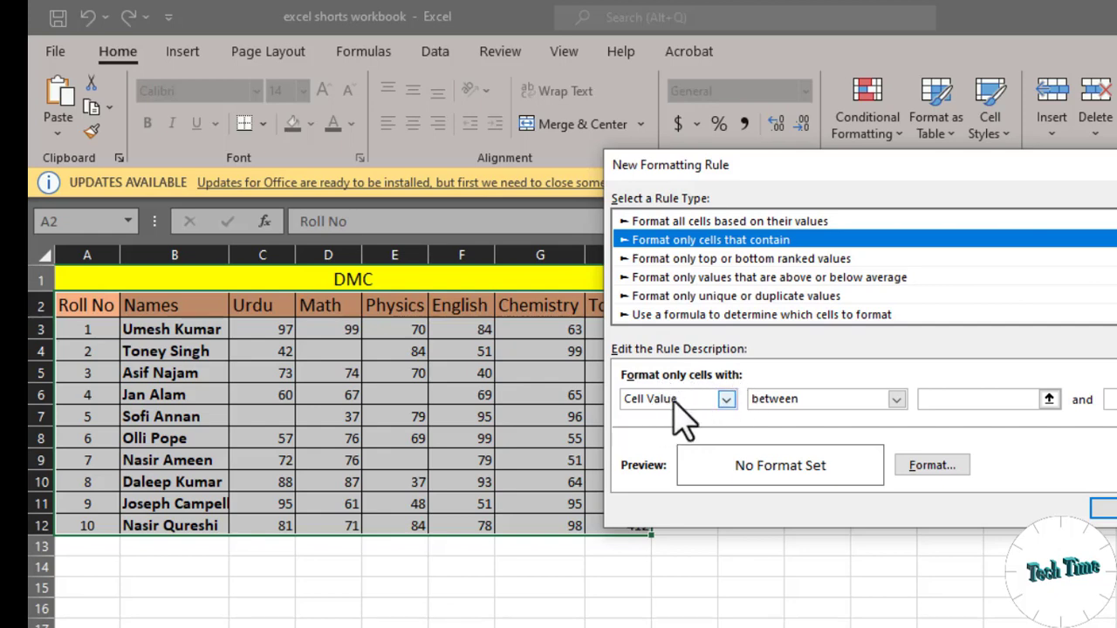
- Set the rule's condition to Blanks and go to its cell format settings
left_click(726, 397)
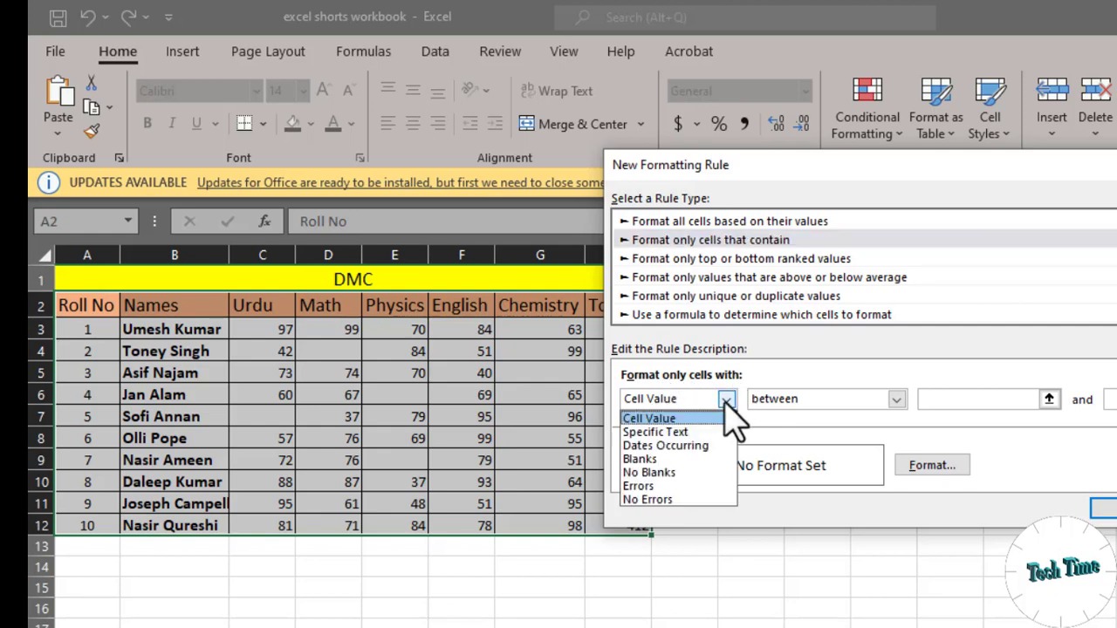
mouse_move(638, 459)
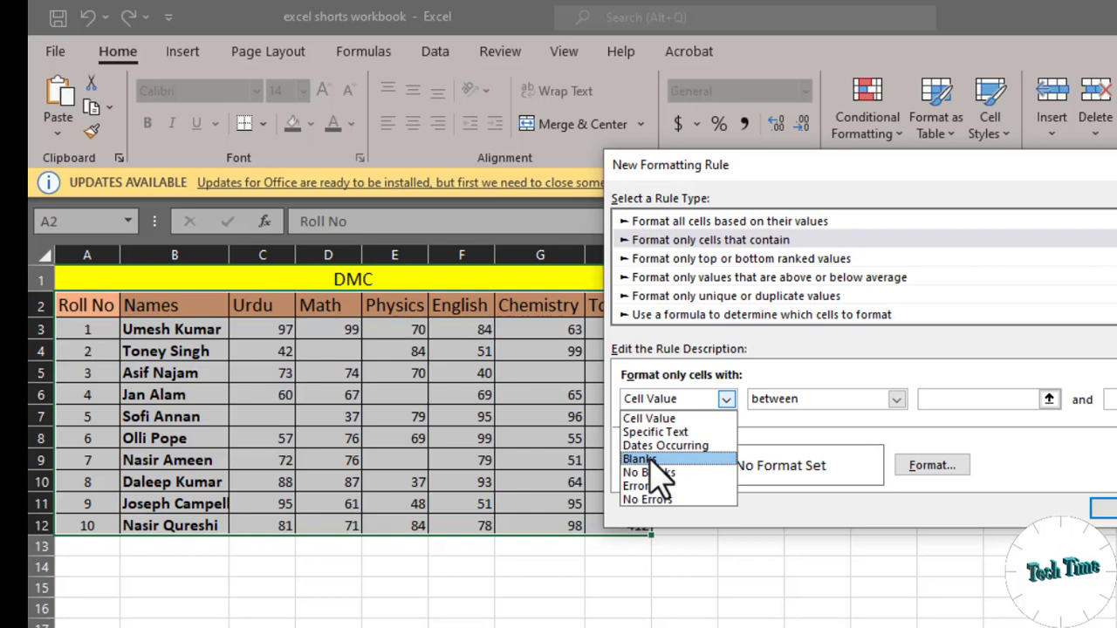
left_click(638, 459)
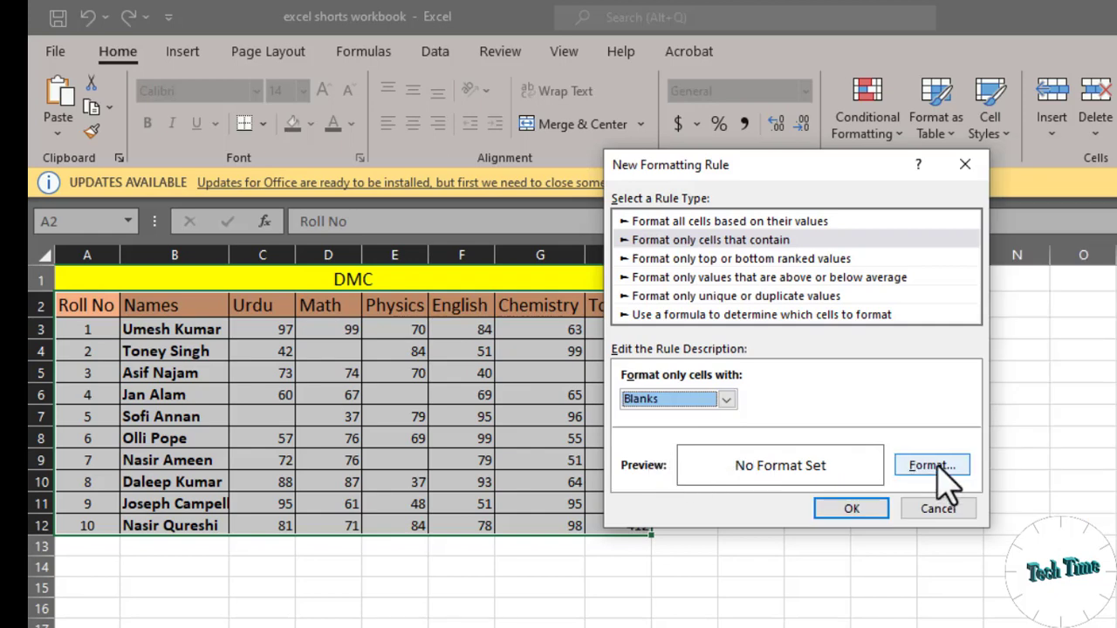
left_click(931, 464)
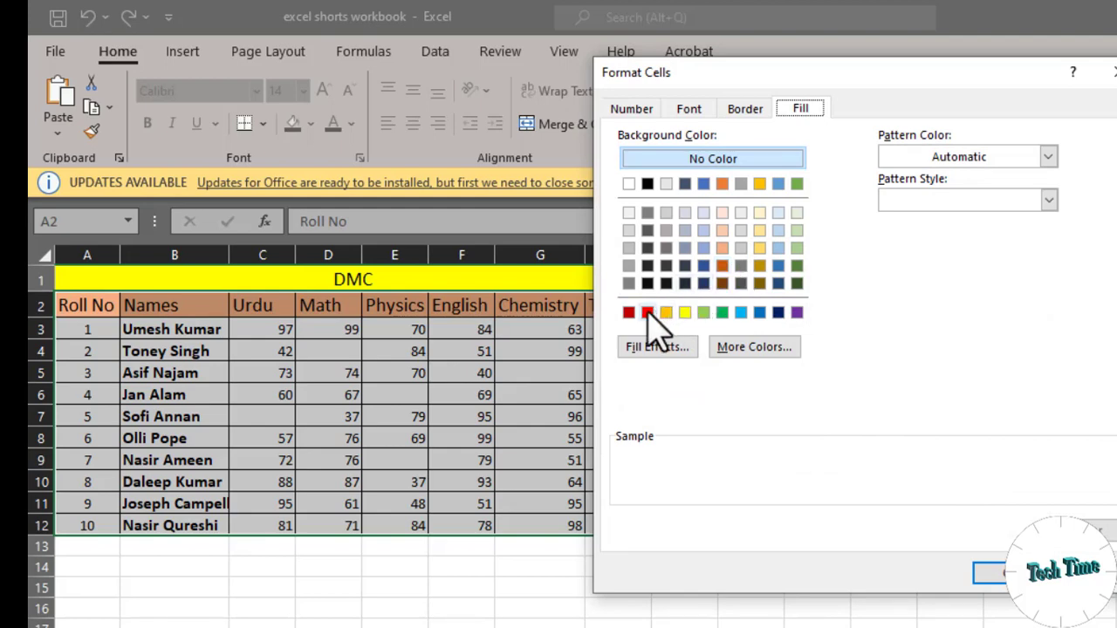
- Give the Blanks rule a red fill and apply it so empty marks cells turn red
left_click(647, 313)
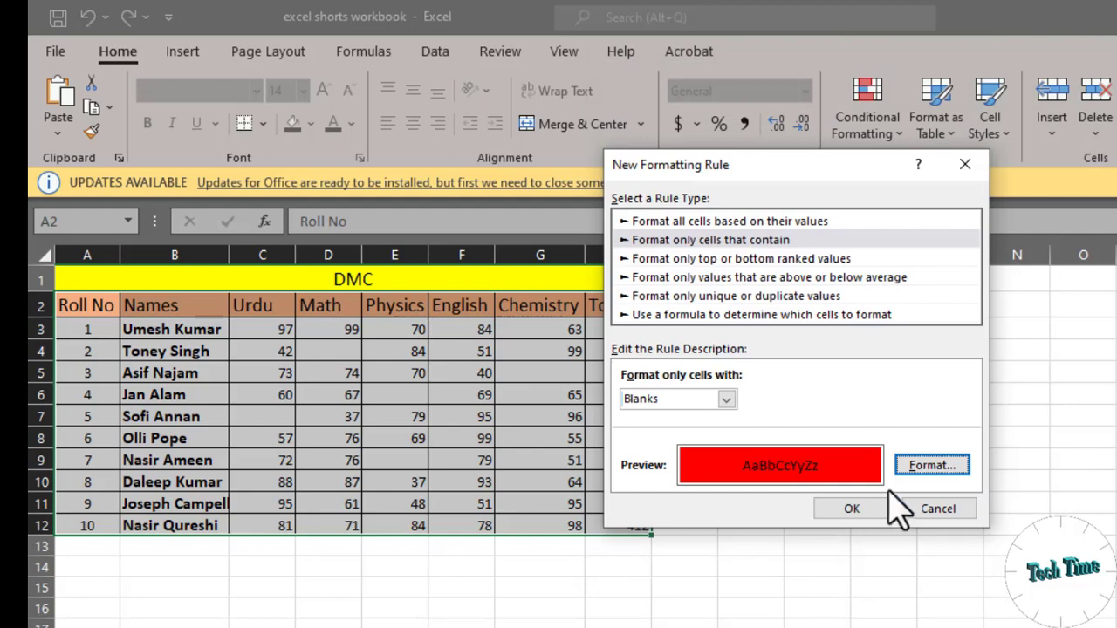
left_click(850, 510)
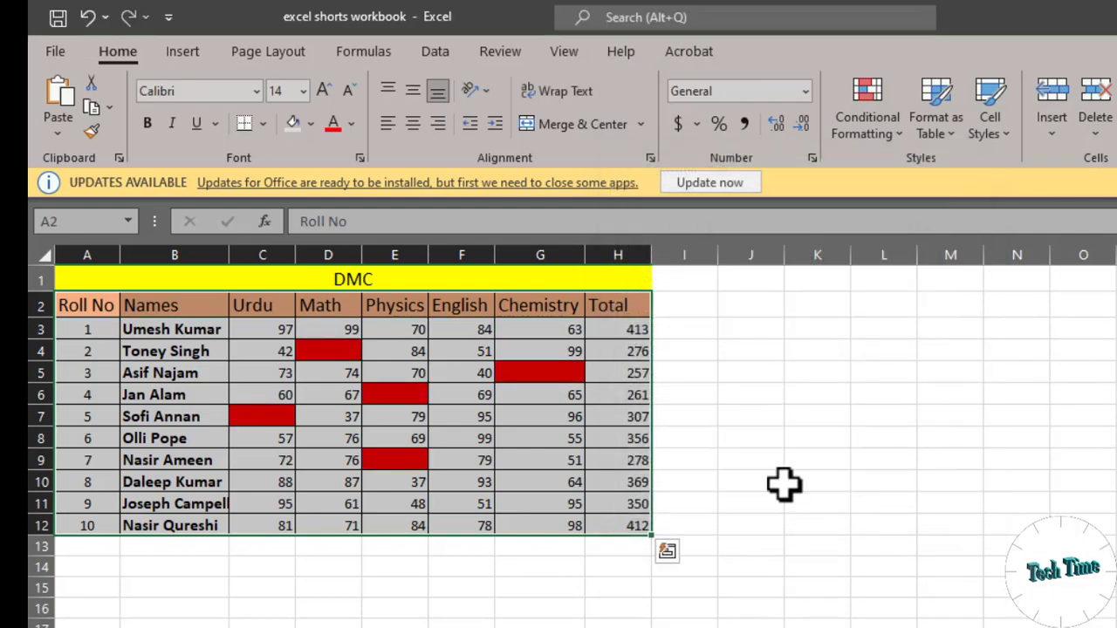